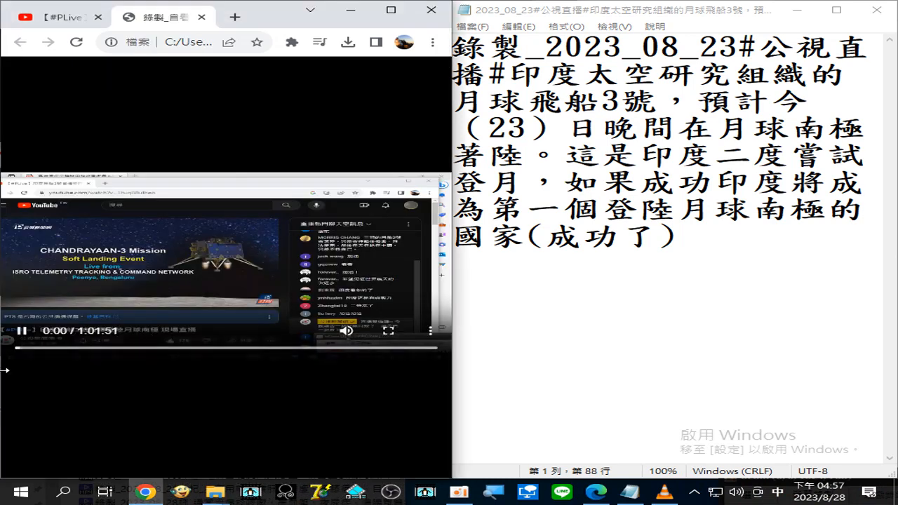
Seek the Chandrayaan-3 livestream from the start to about 5:40
click(24, 330)
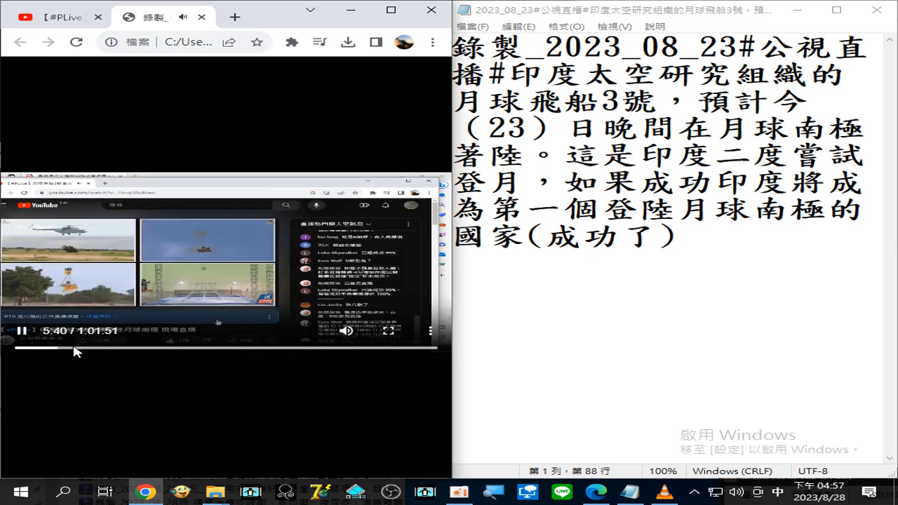
Drag through control-room and trajectory footage to the descent parameters display at 33:10
drag(75, 348, 112, 348)
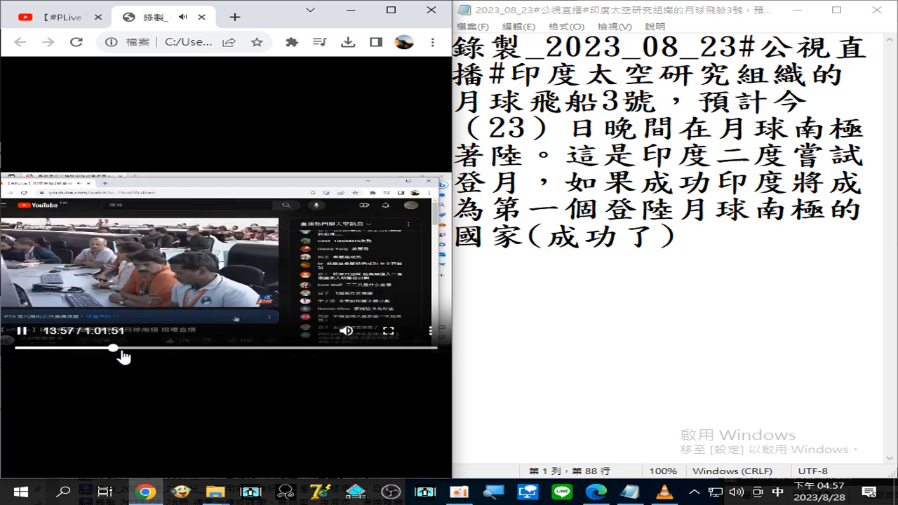
drag(112, 348, 154, 348)
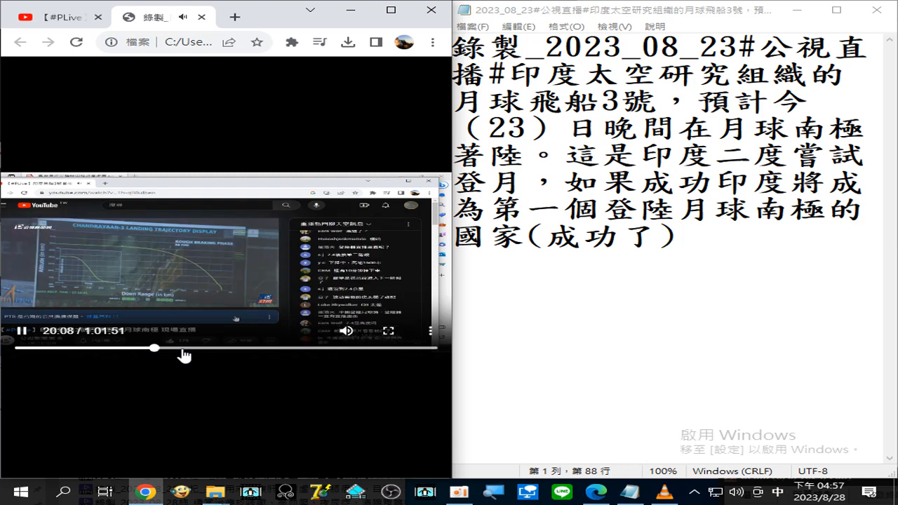
drag(154, 348, 208, 348)
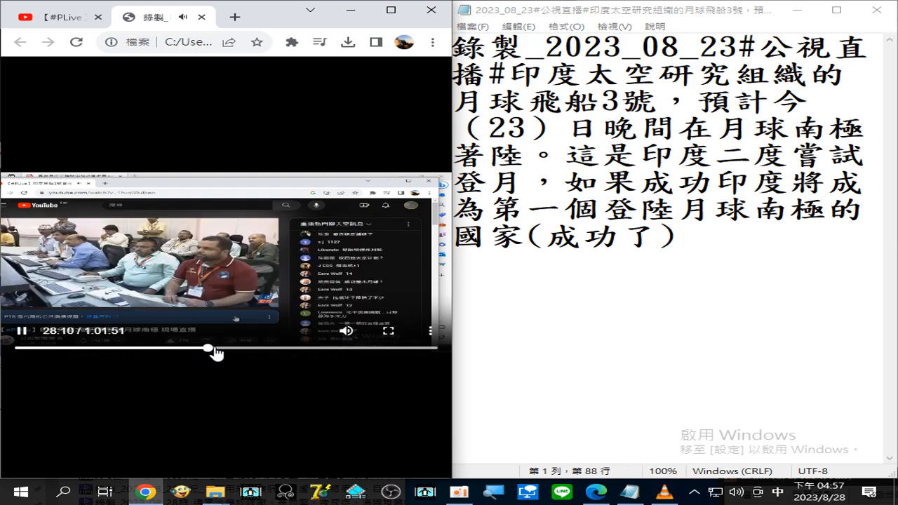
drag(208, 349, 224, 349)
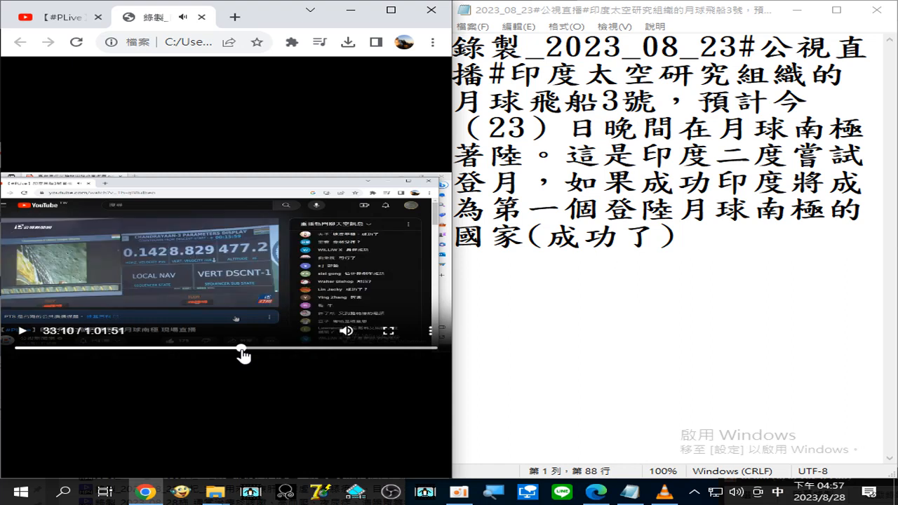
Resume playback and jump to the lander touchdown around 35:24
click(21, 331)
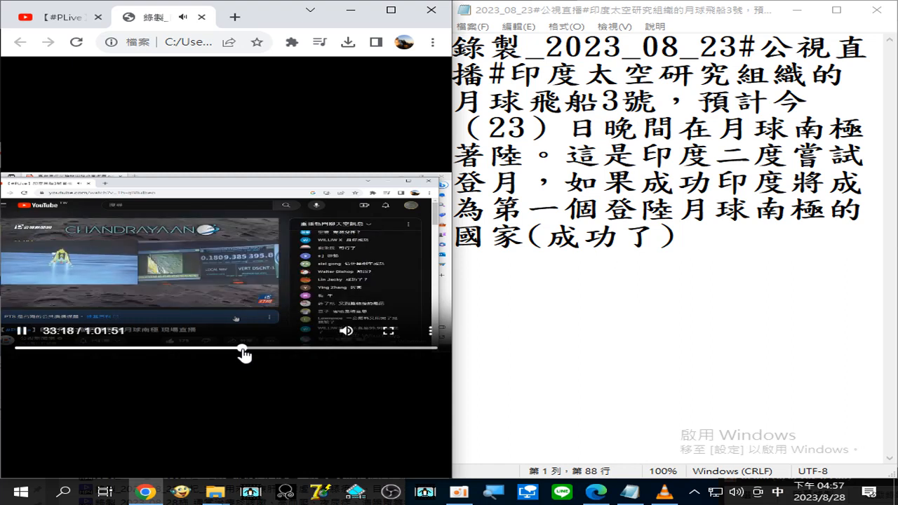
click(23, 330)
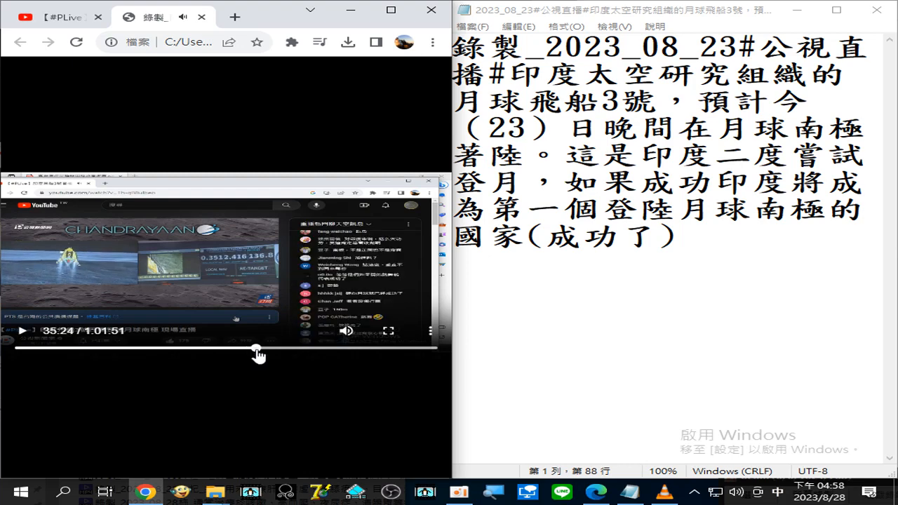
click(22, 330)
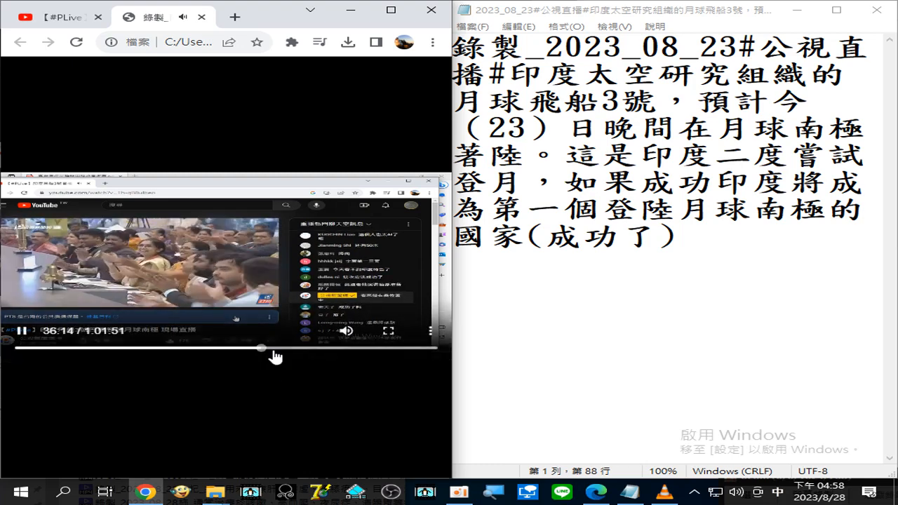
Scrub through the televised address (40:48, 45:32) to the team celebrating at 53:26
drag(260, 348, 292, 348)
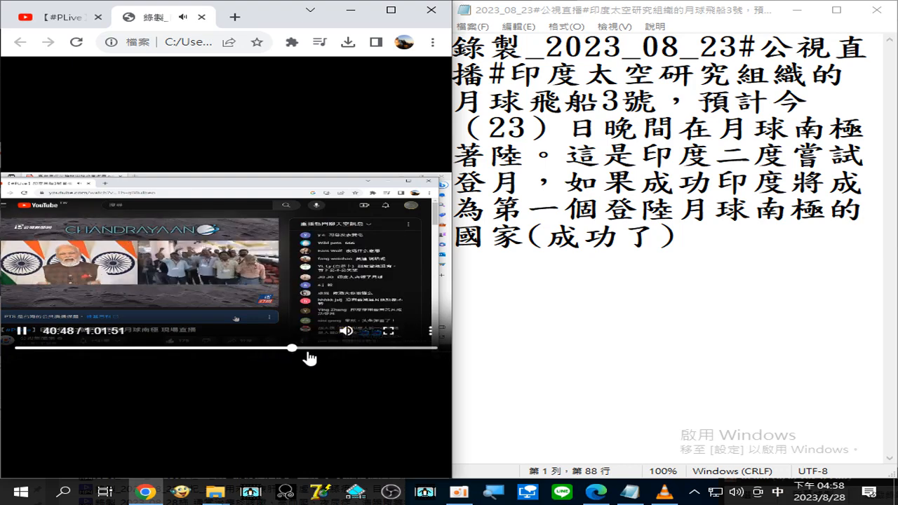
drag(292, 348, 323, 348)
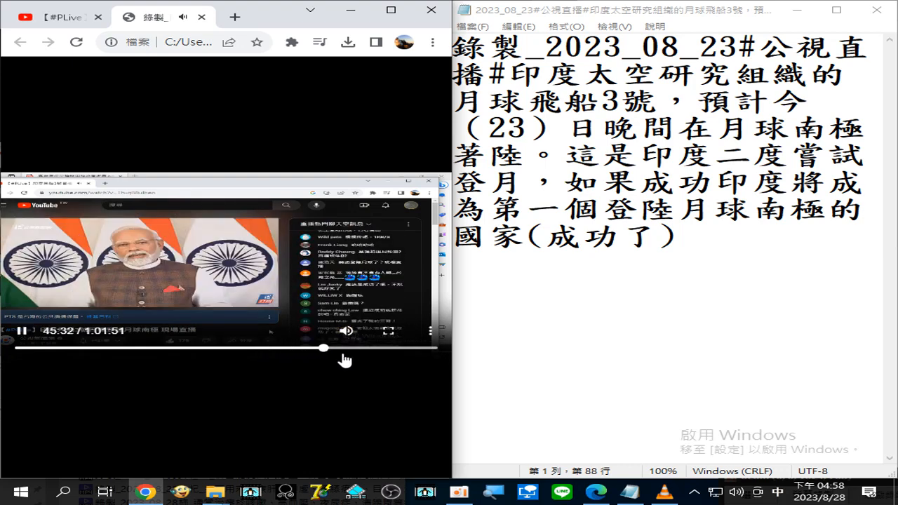
drag(323, 348, 376, 348)
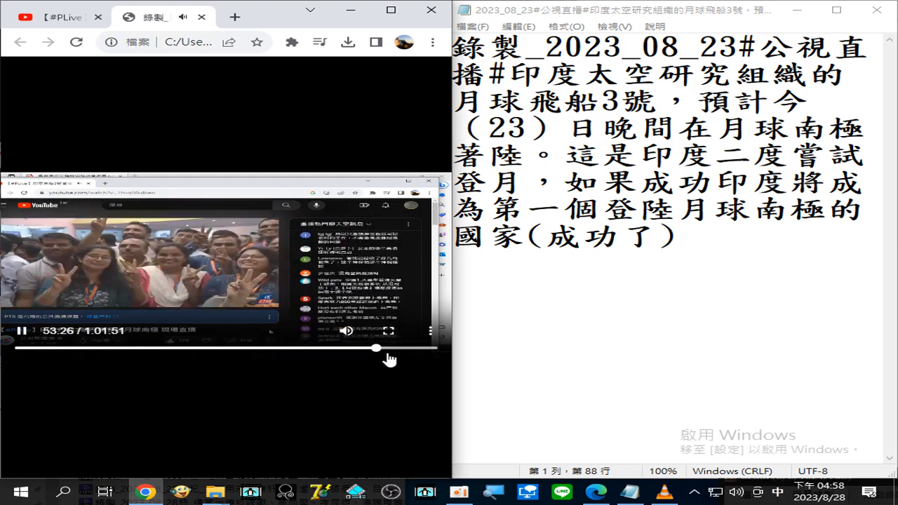